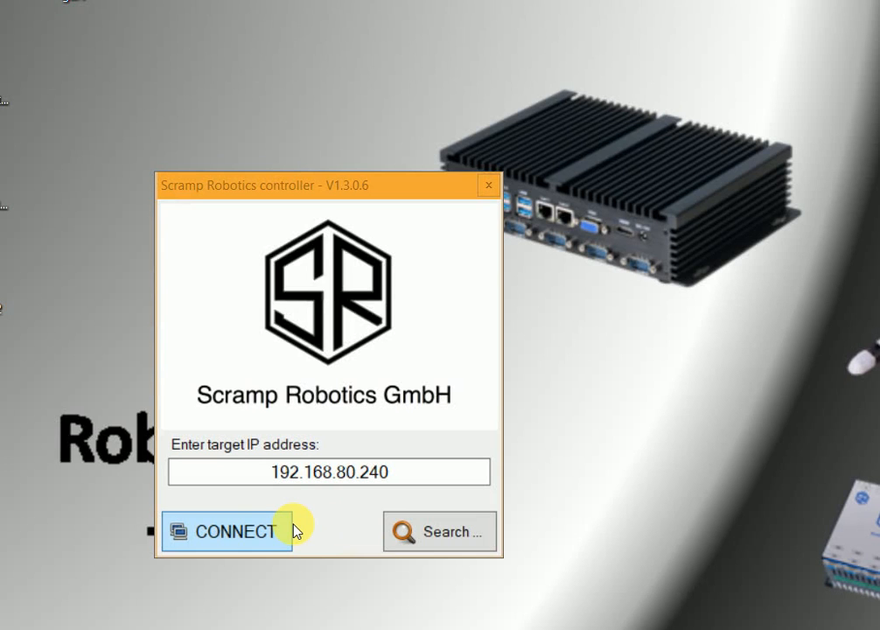
{"action": "mouse_move", "coordinate": [274, 536]}
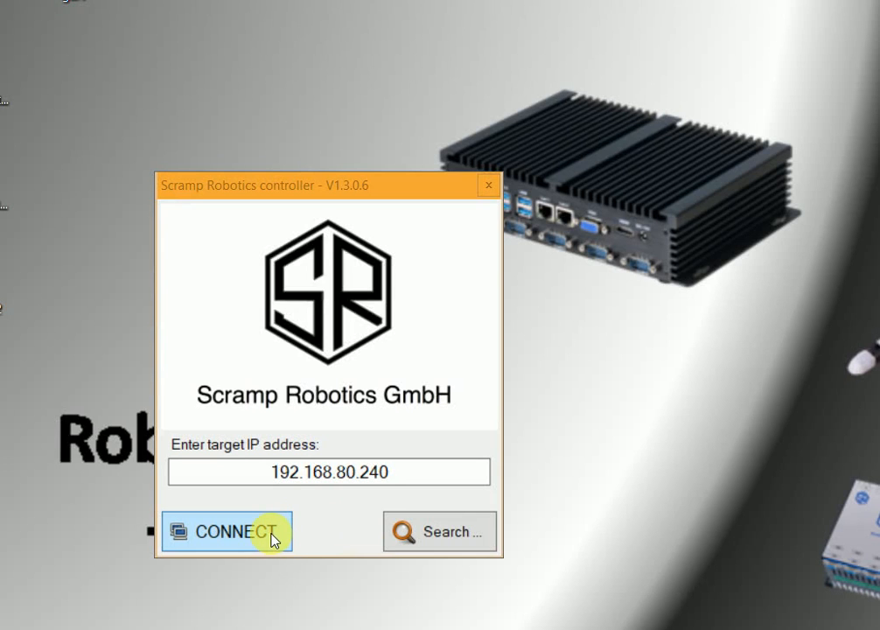
Connect to the controller at 192.168.80.240 to show the online system overview
{"action": "left_click", "coordinate": [226, 531]}
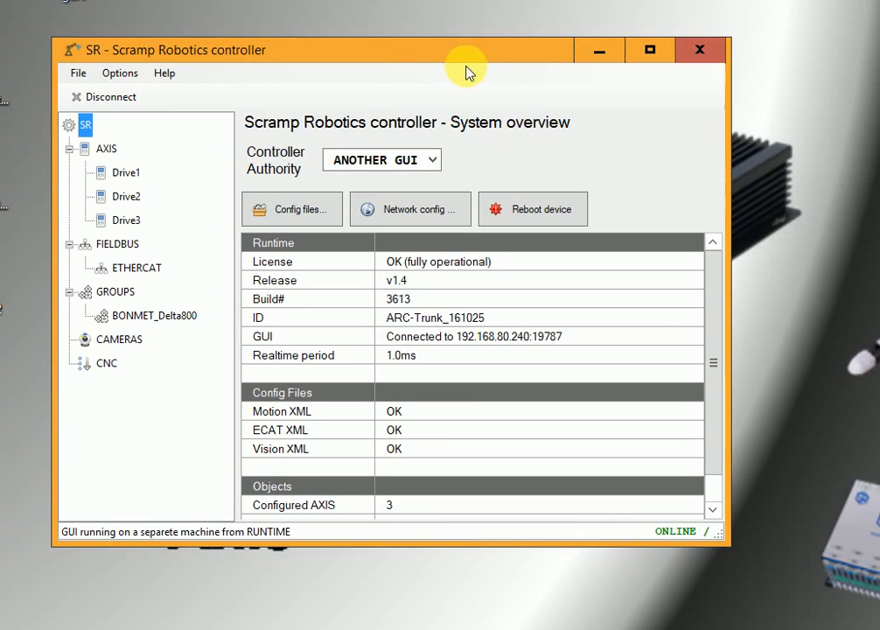
{"action": "mouse_move", "coordinate": [476, 115]}
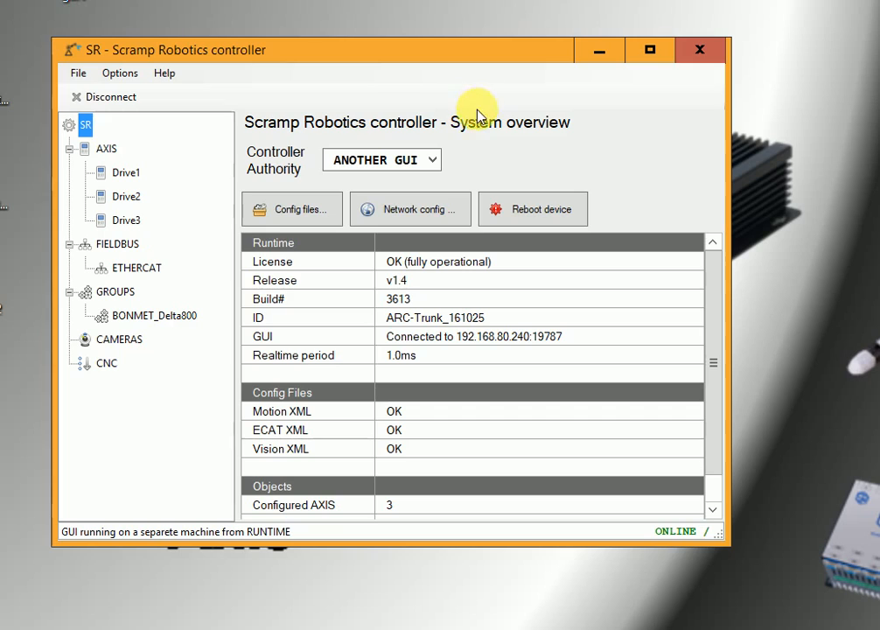
{"action": "mouse_move", "coordinate": [485, 157]}
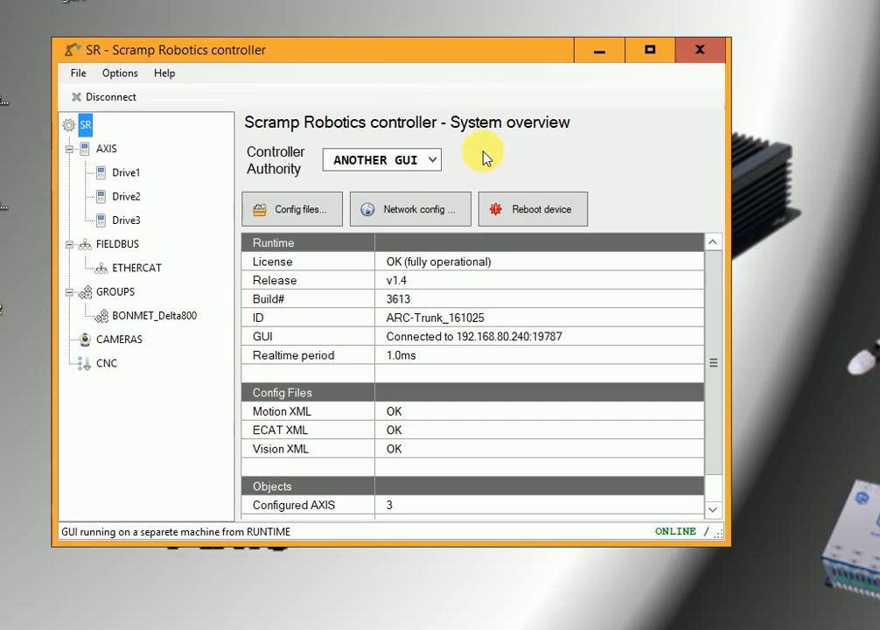
{"action": "mouse_move", "coordinate": [418, 190]}
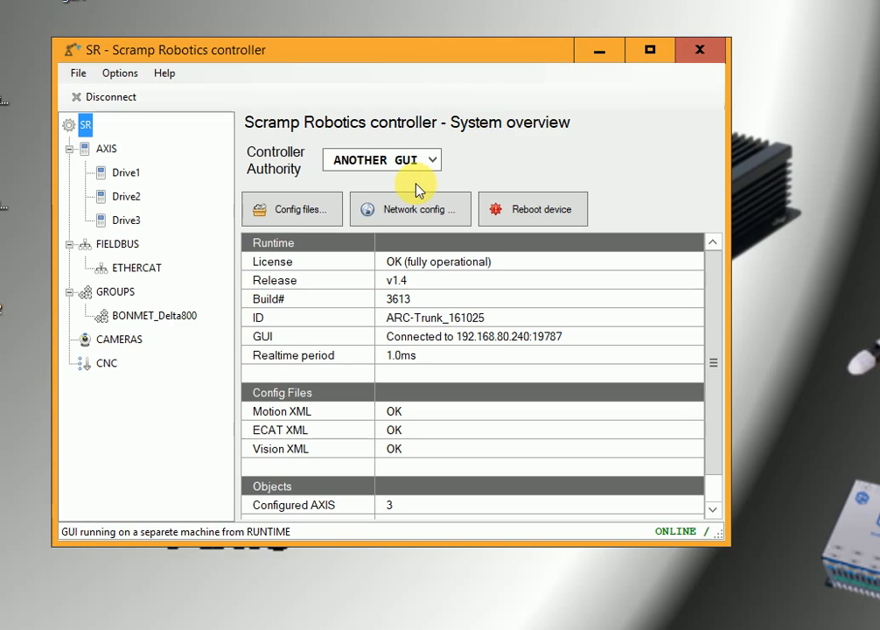
Select GUI / CNC controller authority and confirm with the password to reach AUTH_GUI_CNC
{"action": "left_click", "coordinate": [382, 159]}
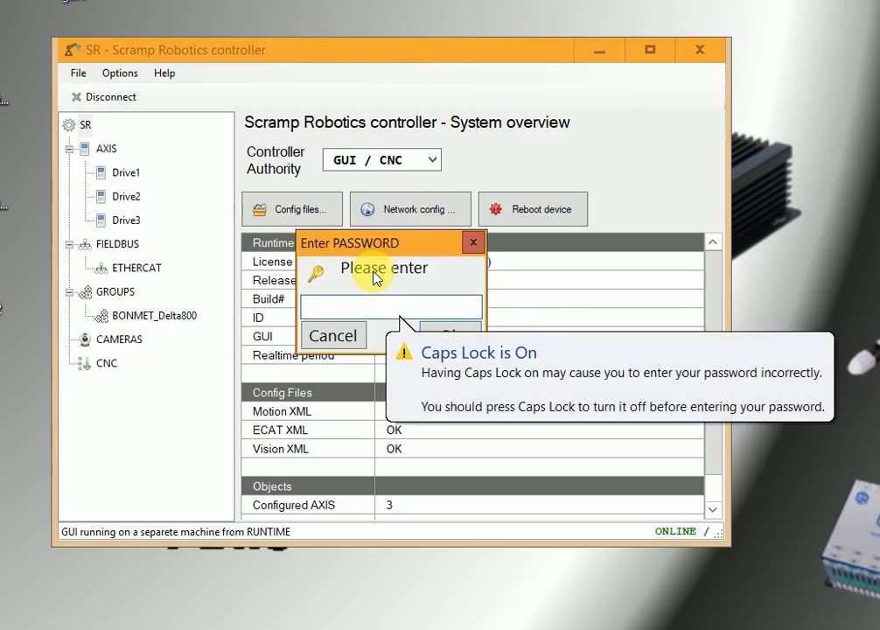
{"action": "type", "text": "***"}
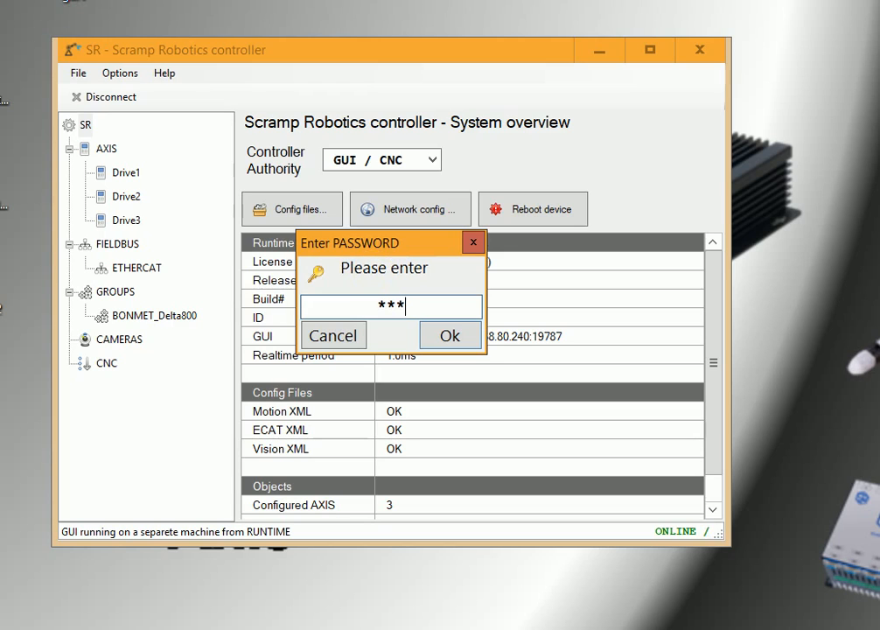
{"action": "left_click", "coordinate": [450, 335]}
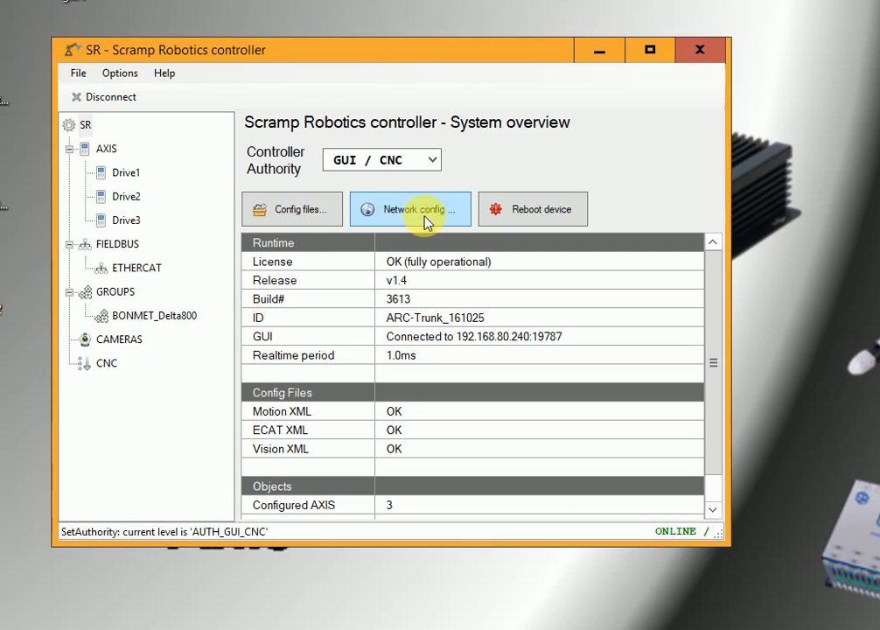
{"action": "mouse_move", "coordinate": [542, 209]}
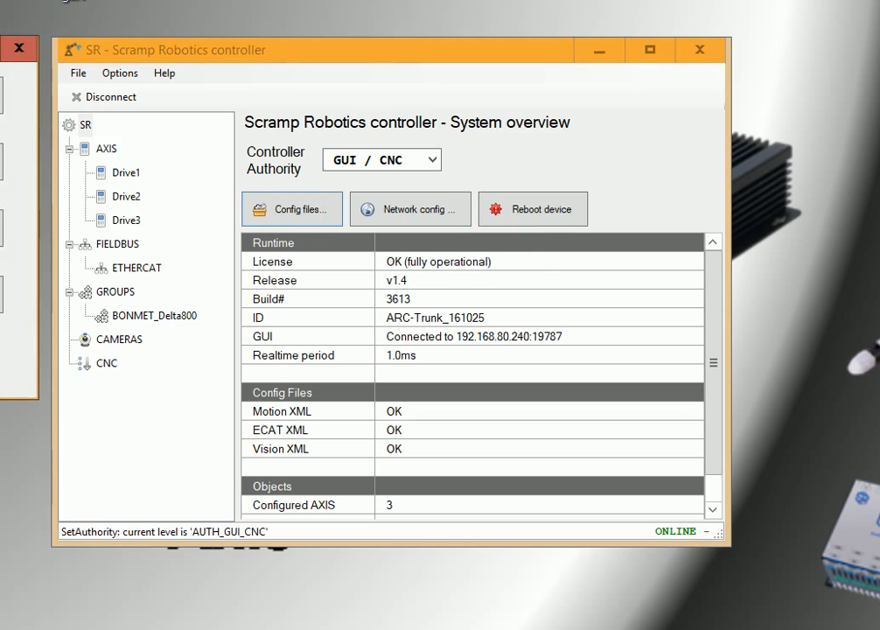
Open Config files to manage EtherCAT, Motion, Hand and Vision configurations
{"action": "left_click", "coordinate": [292, 208]}
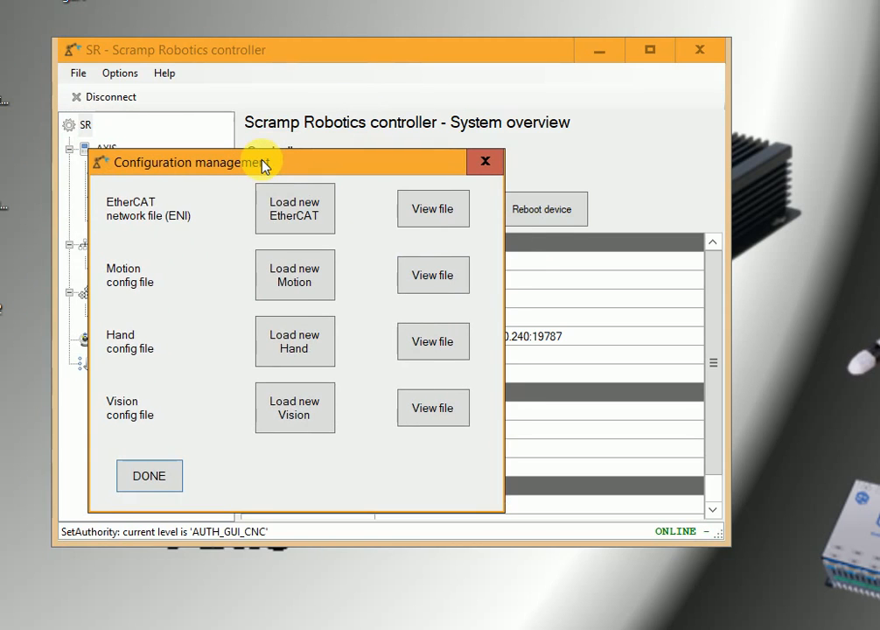
{"action": "mouse_move", "coordinate": [295, 274]}
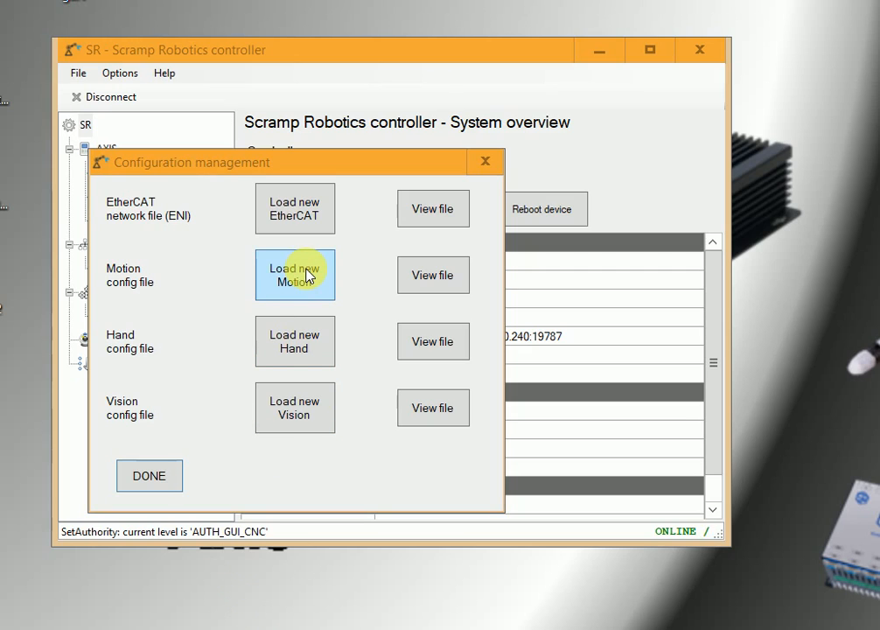
{"action": "mouse_move", "coordinate": [451, 244]}
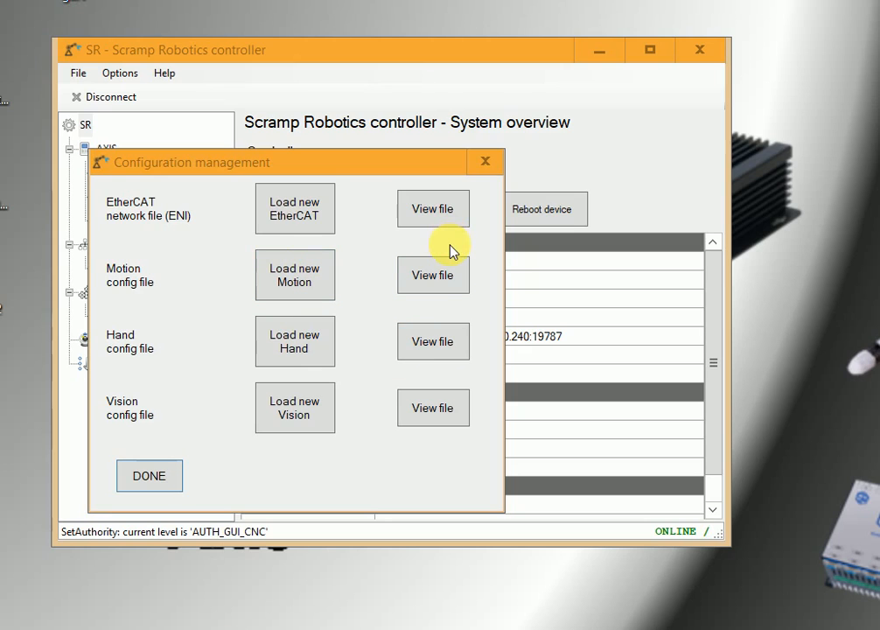
{"action": "mouse_move", "coordinate": [432, 275]}
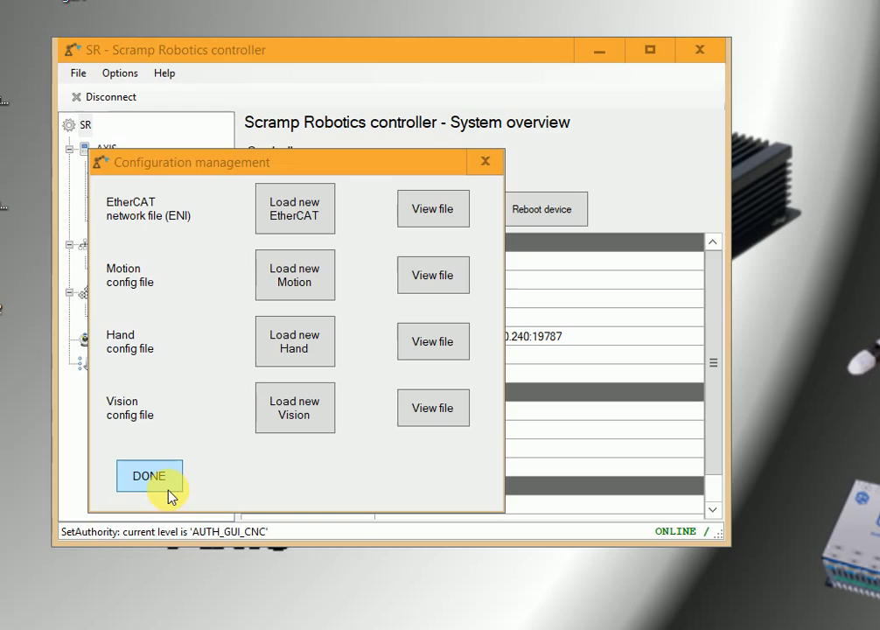
{"action": "mouse_move", "coordinate": [414, 339]}
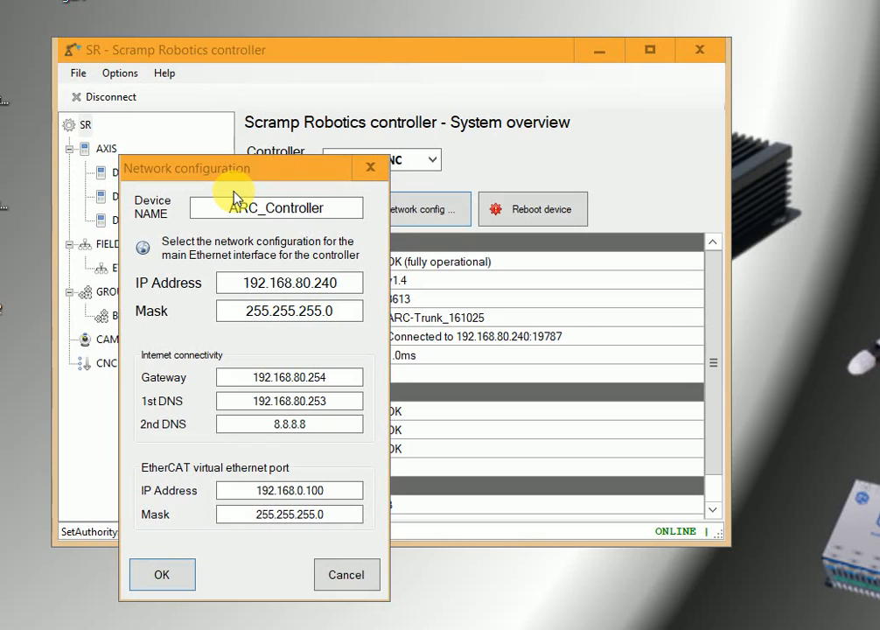
{"action": "mouse_move", "coordinate": [283, 248]}
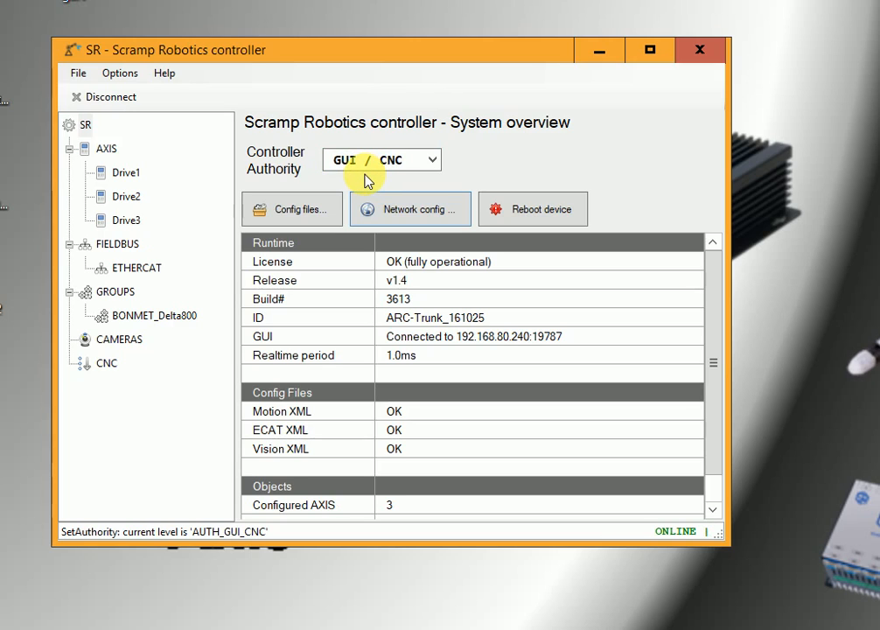
{"action": "mouse_move", "coordinate": [374, 181]}
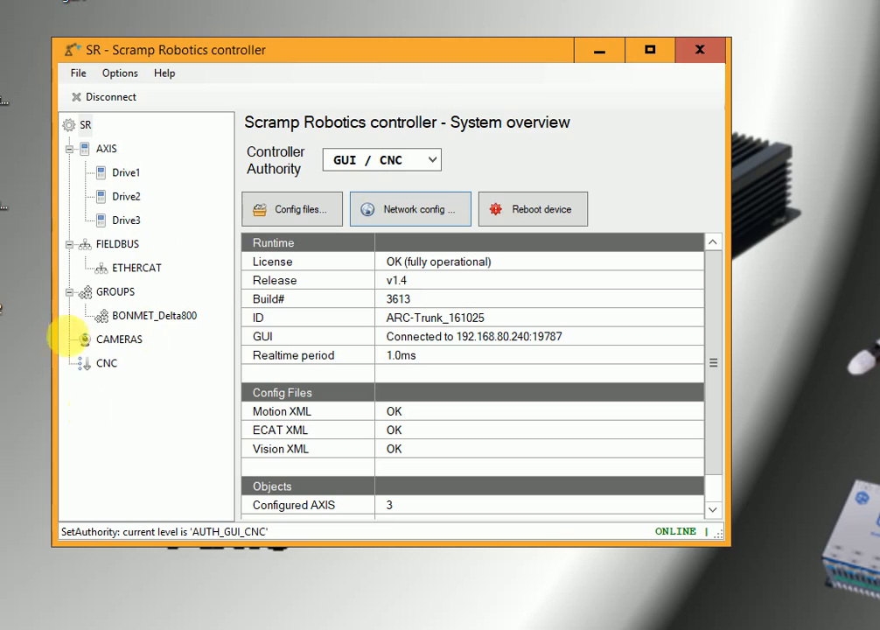
{"action": "mouse_move", "coordinate": [175, 471]}
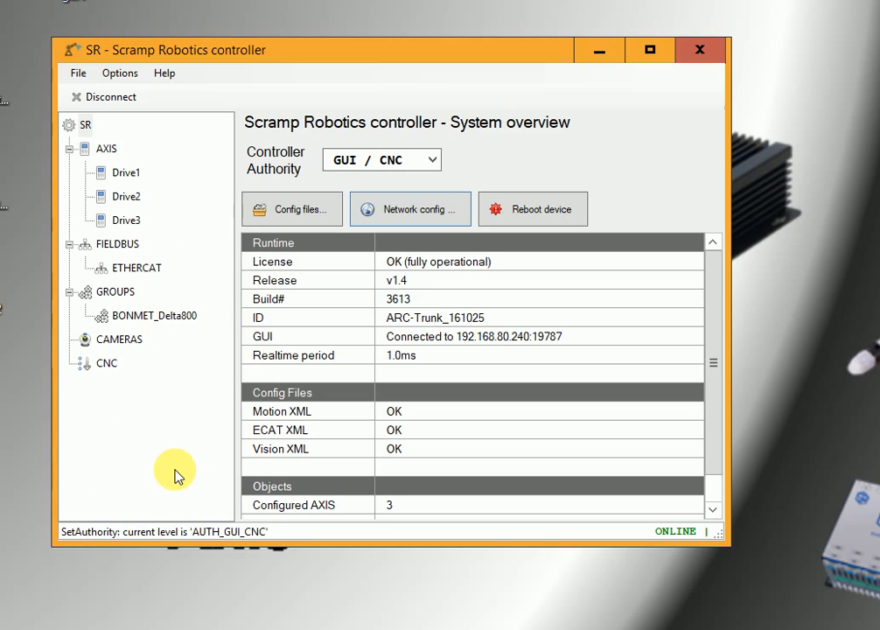
{"action": "mouse_move", "coordinate": [490, 415]}
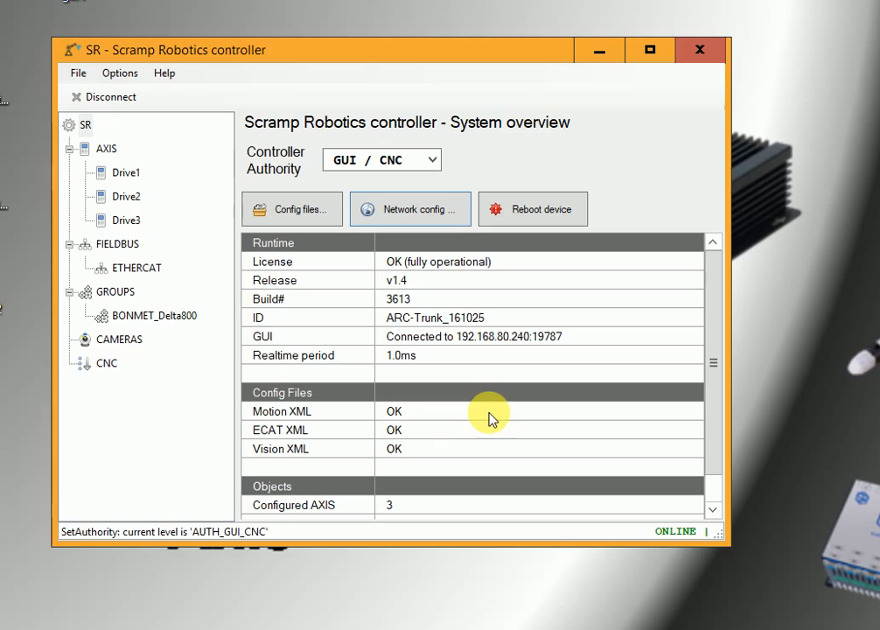
{"action": "left_click", "coordinate": [434, 317]}
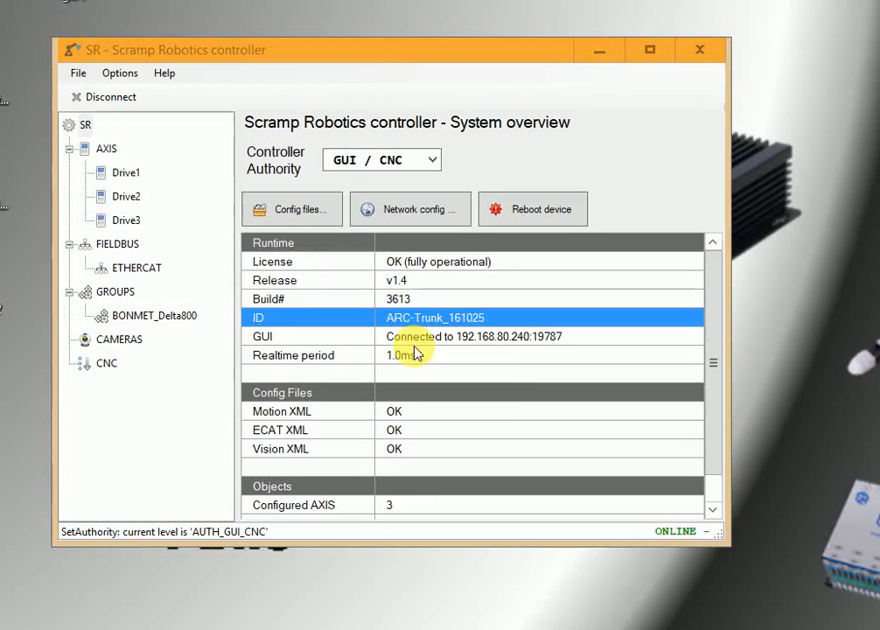
{"action": "mouse_move", "coordinate": [302, 266]}
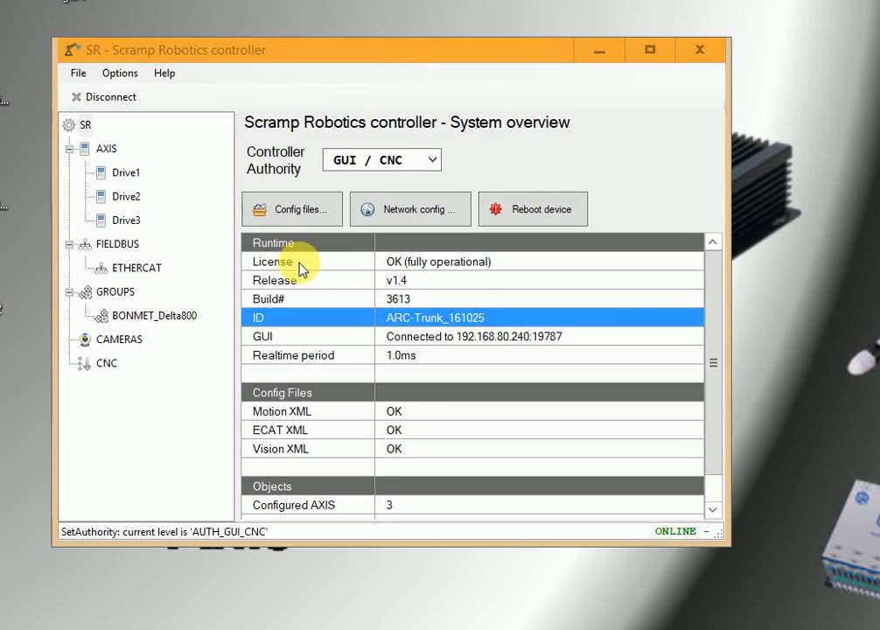
{"action": "mouse_move", "coordinate": [302, 402]}
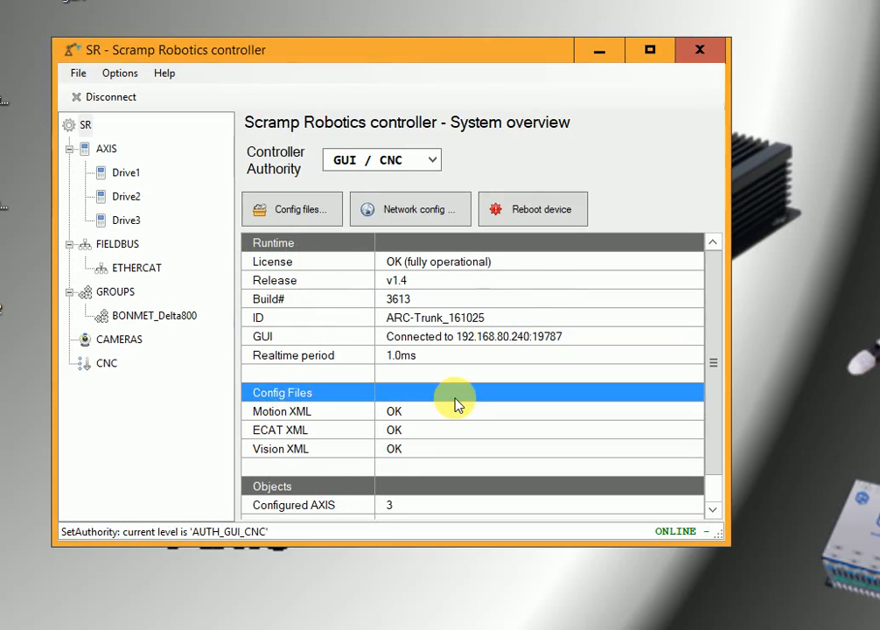
{"action": "scroll", "scroll_direction": "down", "scroll_amount": 3}
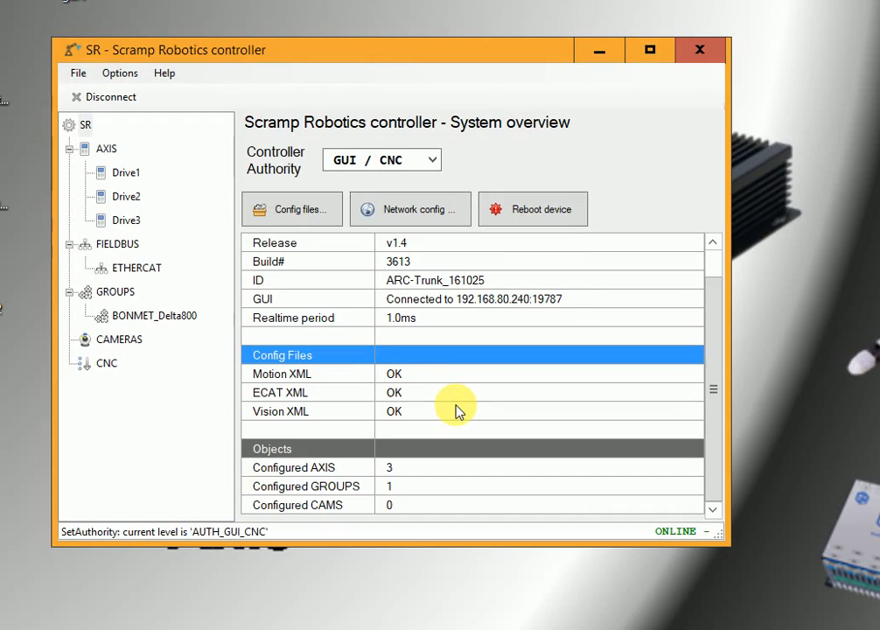
{"action": "mouse_move", "coordinate": [374, 479]}
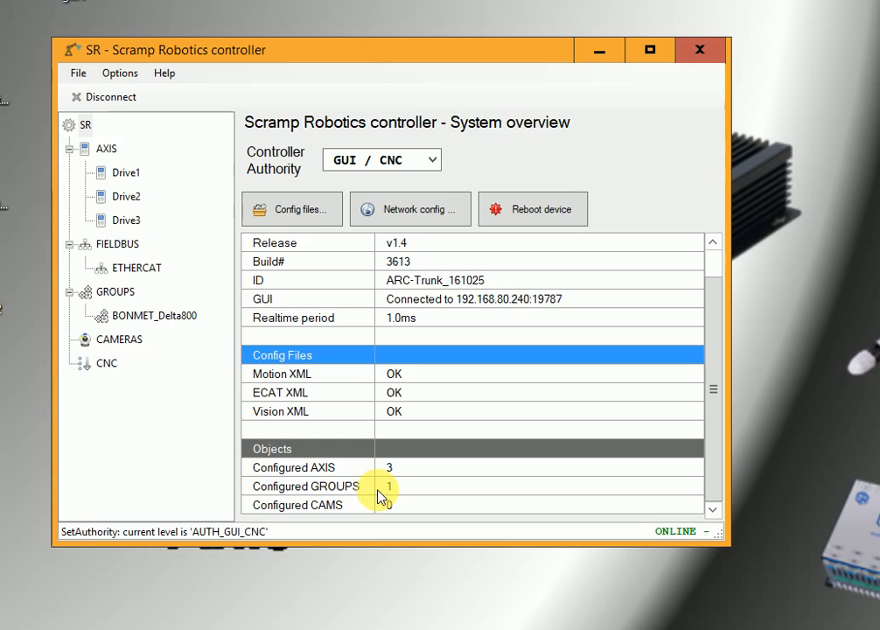
{"action": "scroll", "scroll_direction": "up", "scroll_amount": 3}
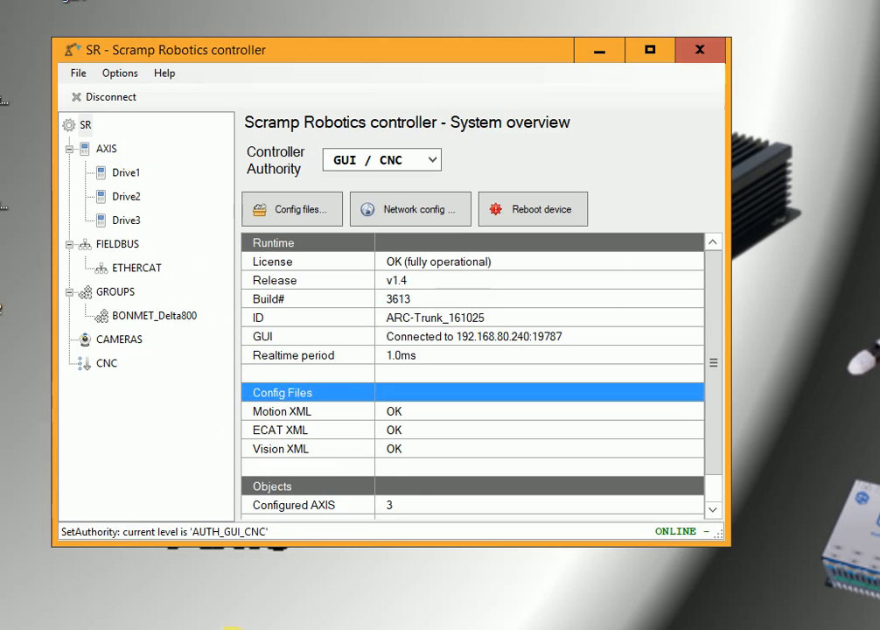
{"action": "left_click", "coordinate": [126, 172]}
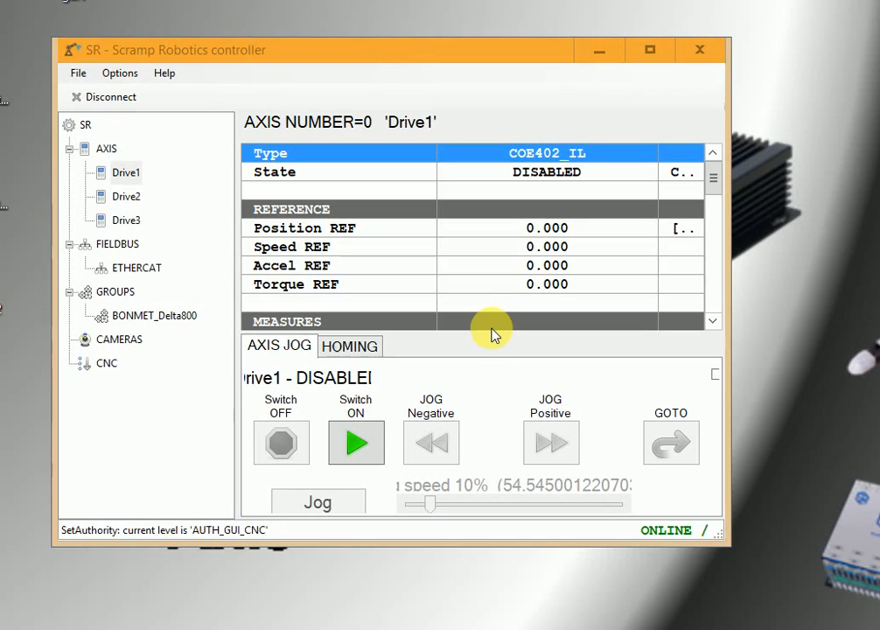
{"action": "mouse_move", "coordinate": [417, 555]}
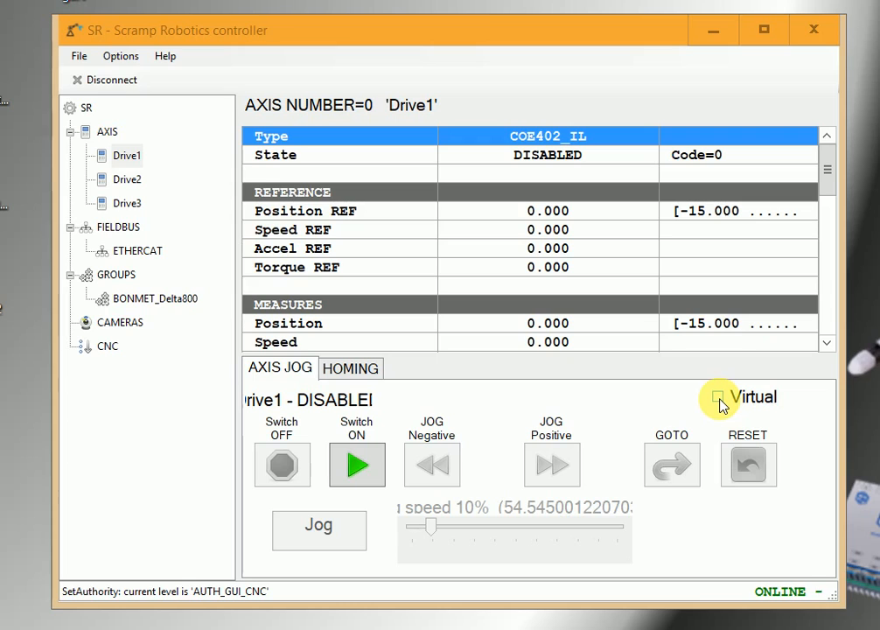
Tick Virtual for the disabled Drive1 axis on the AXIS JOG tab
{"action": "left_click", "coordinate": [718, 397]}
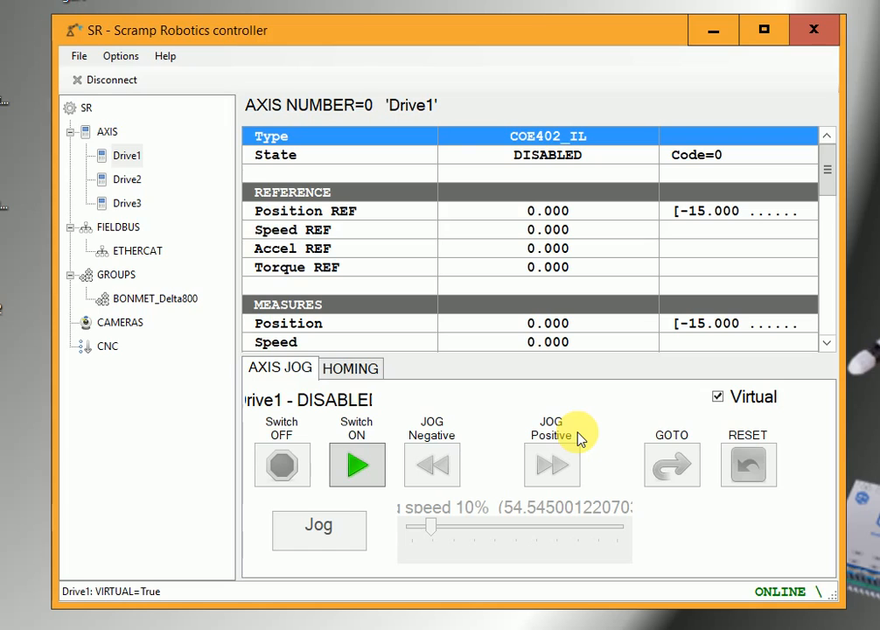
{"action": "mouse_move", "coordinate": [577, 438]}
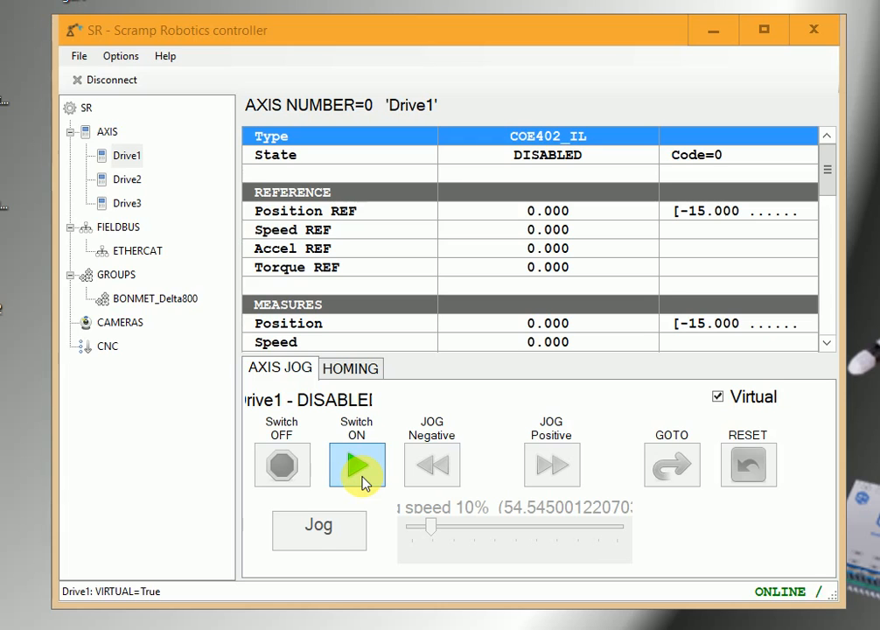
Switch Drive1 on and jog it negatively to position 34.589
{"action": "left_click", "coordinate": [356, 465]}
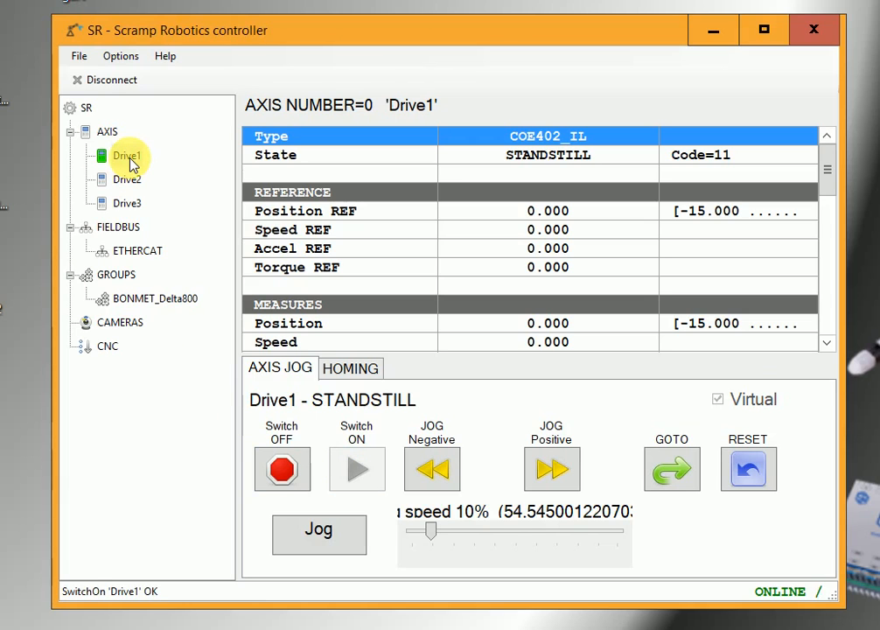
{"action": "mouse_move", "coordinate": [256, 514]}
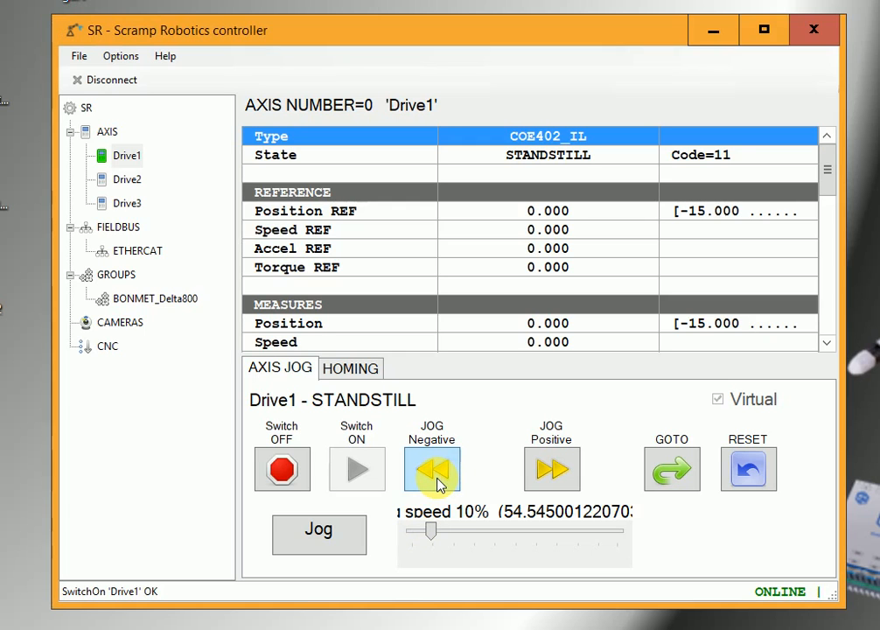
{"action": "left_click", "coordinate": [551, 470]}
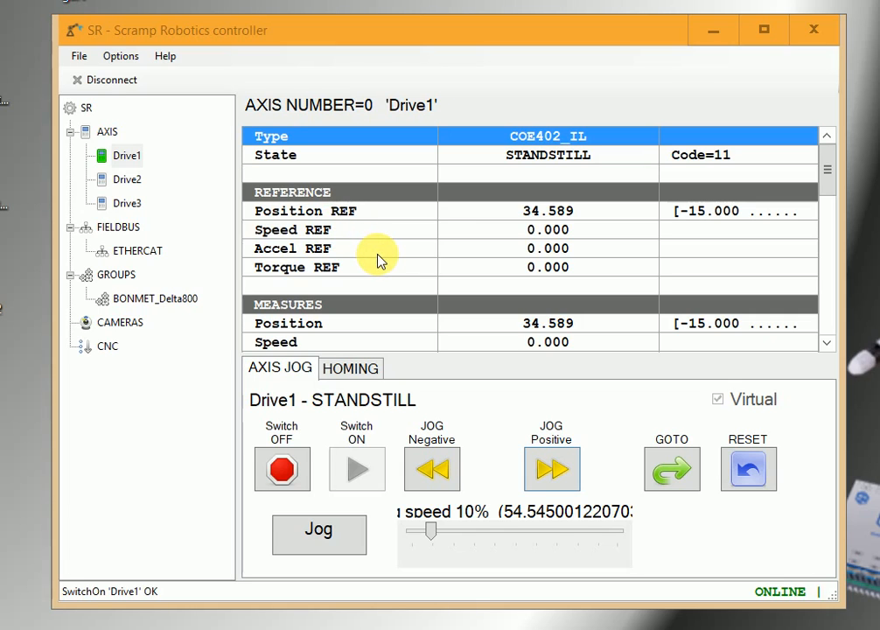
{"action": "mouse_move", "coordinate": [441, 260]}
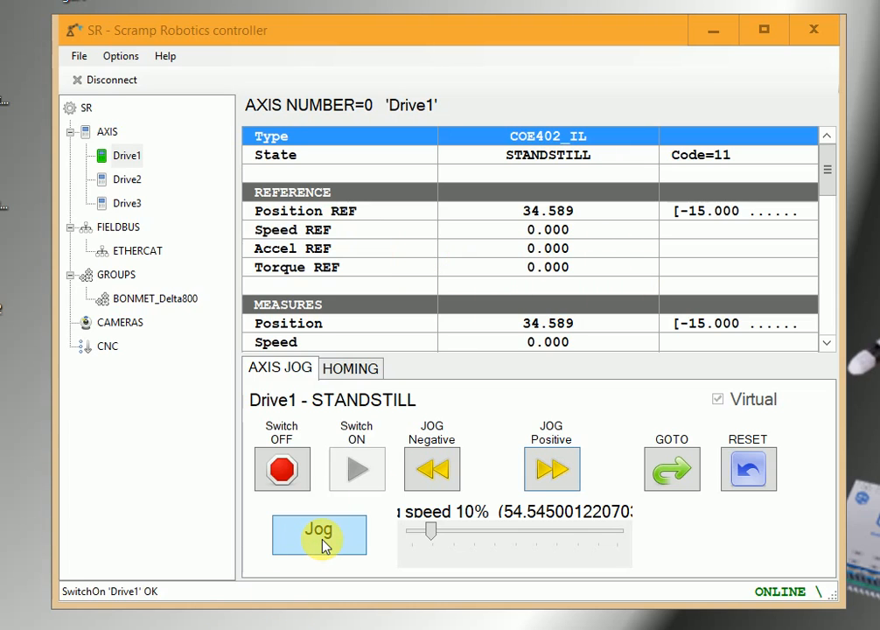
{"action": "mouse_move", "coordinate": [136, 355]}
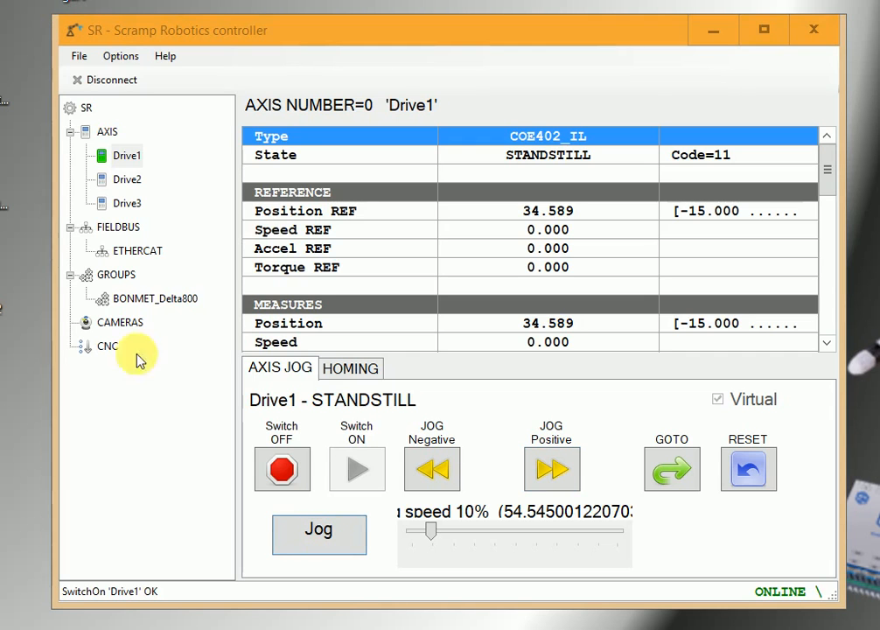
{"action": "left_click", "coordinate": [319, 534]}
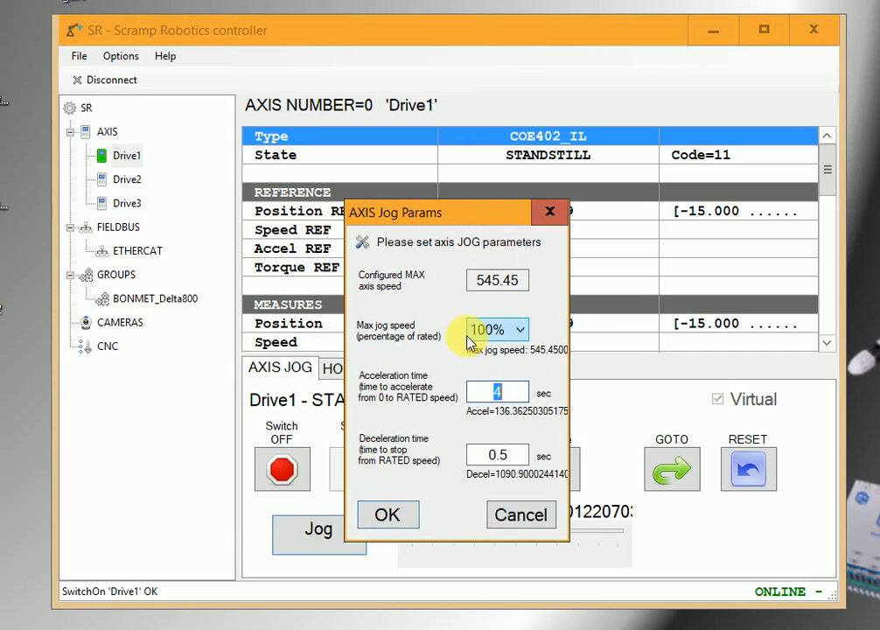
{"action": "left_click", "coordinate": [497, 329]}
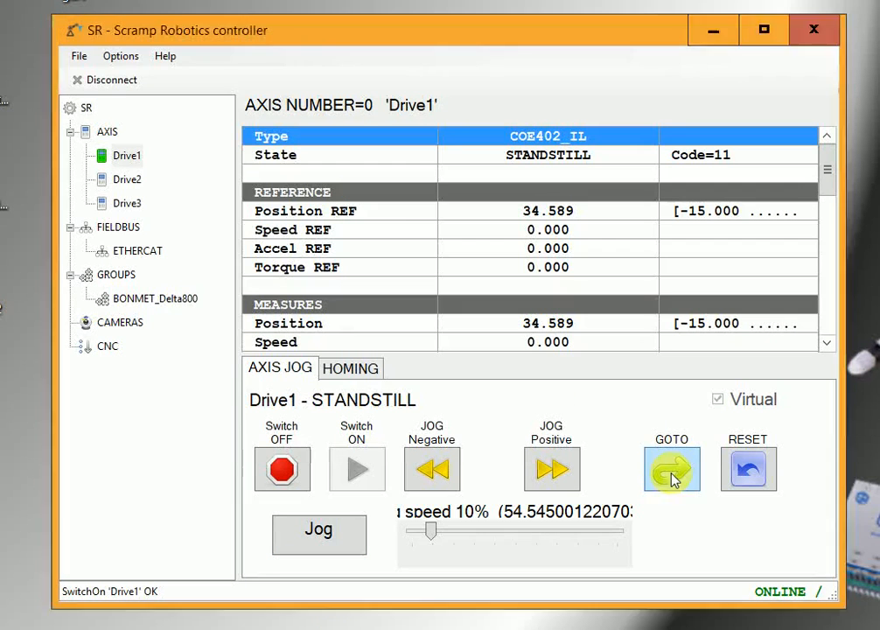
Enter 10 as the GOTO POSITION target for Drive1
{"action": "left_click", "coordinate": [672, 468]}
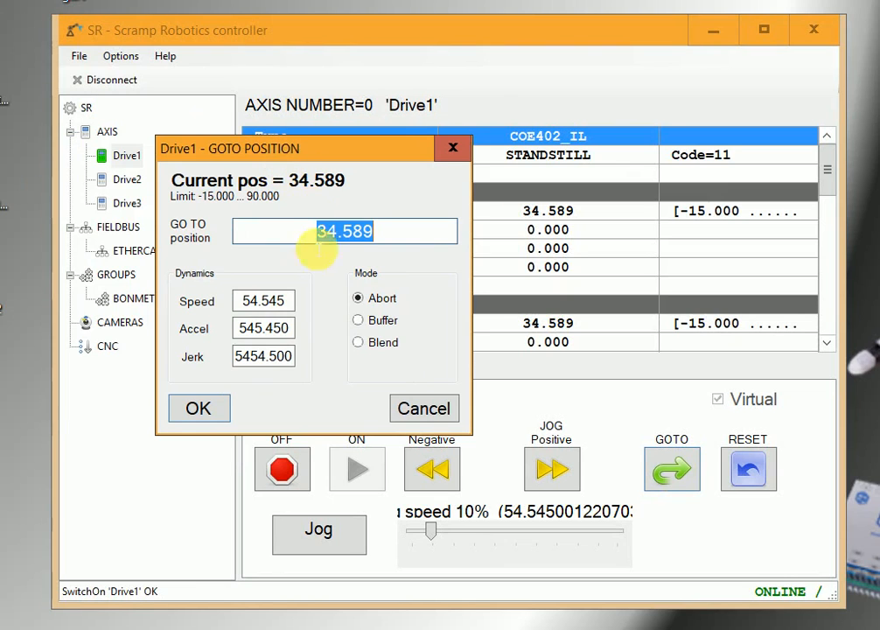
{"action": "mouse_move", "coordinate": [328, 312]}
{"action": "type", "text": "10"}
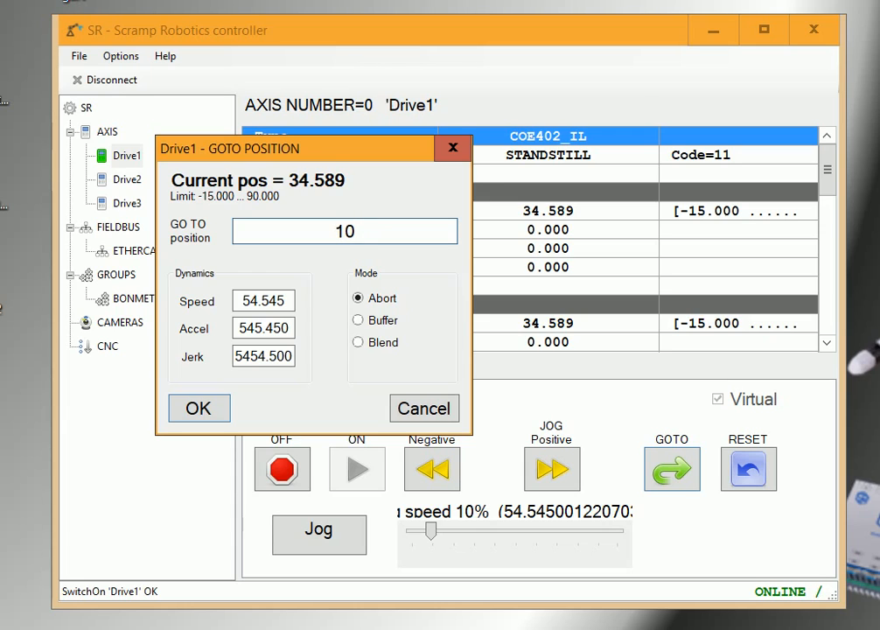
{"action": "left_click", "coordinate": [345, 231]}
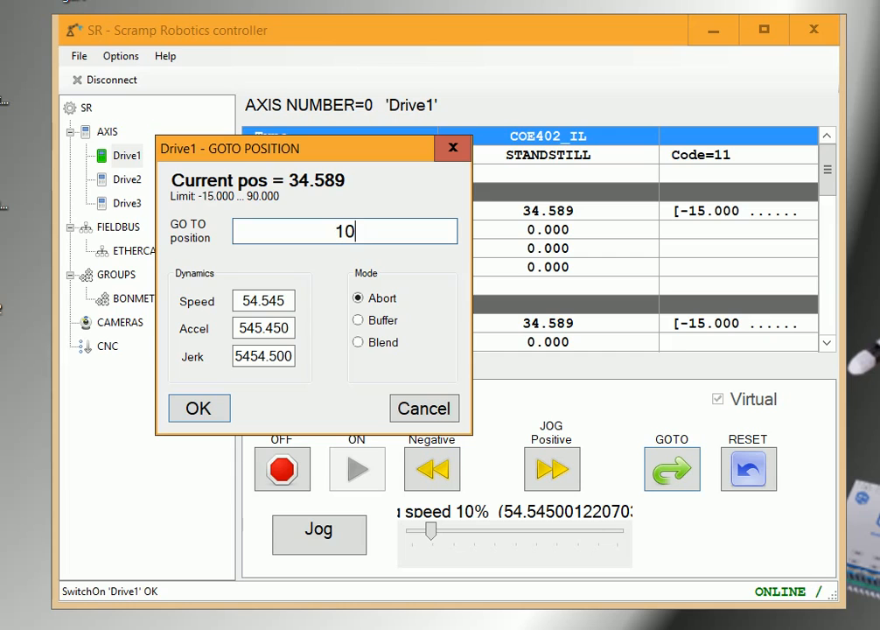
{"action": "mouse_move", "coordinate": [323, 210]}
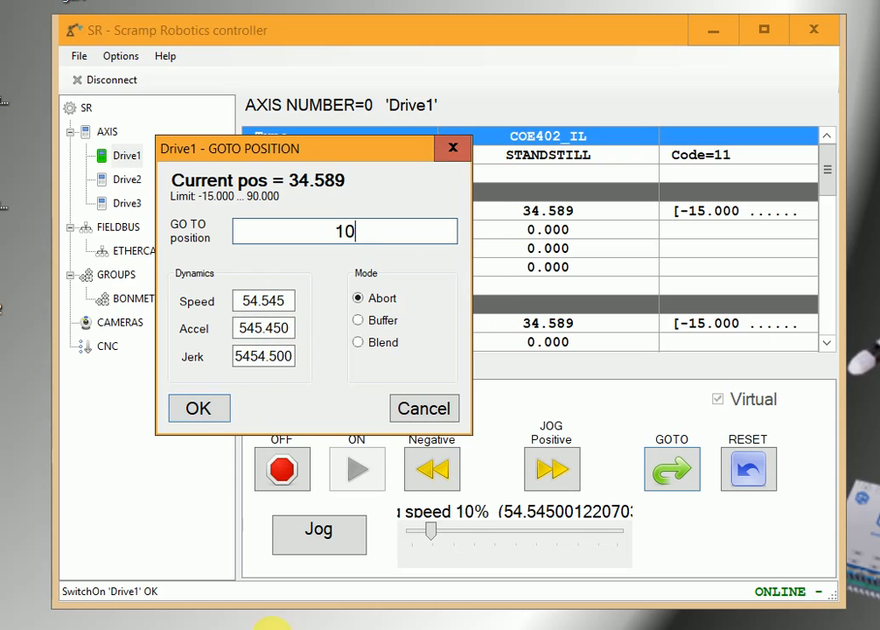
Confirm the GOTO move of Drive1 to position 10
{"action": "left_click", "coordinate": [199, 408]}
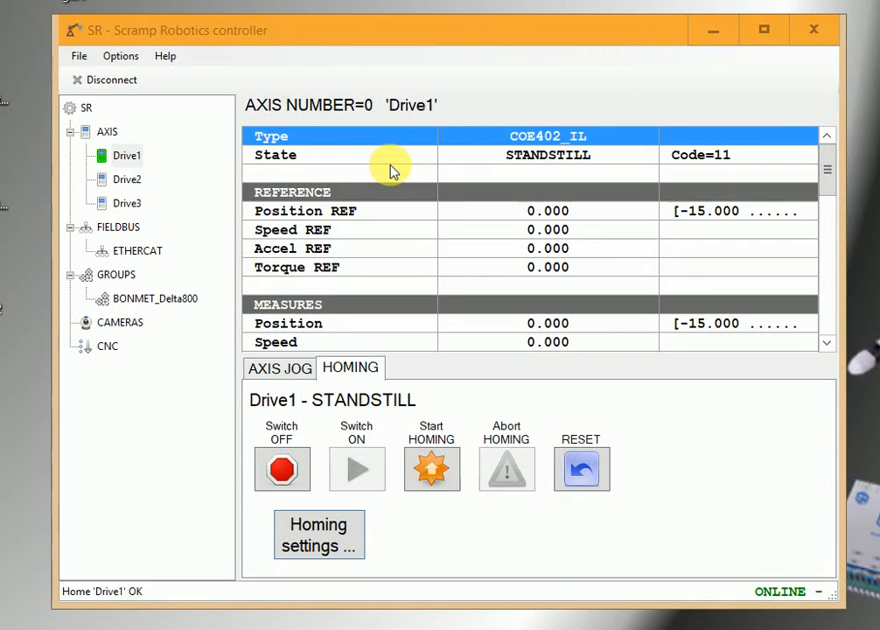
{"action": "mouse_move", "coordinate": [315, 136]}
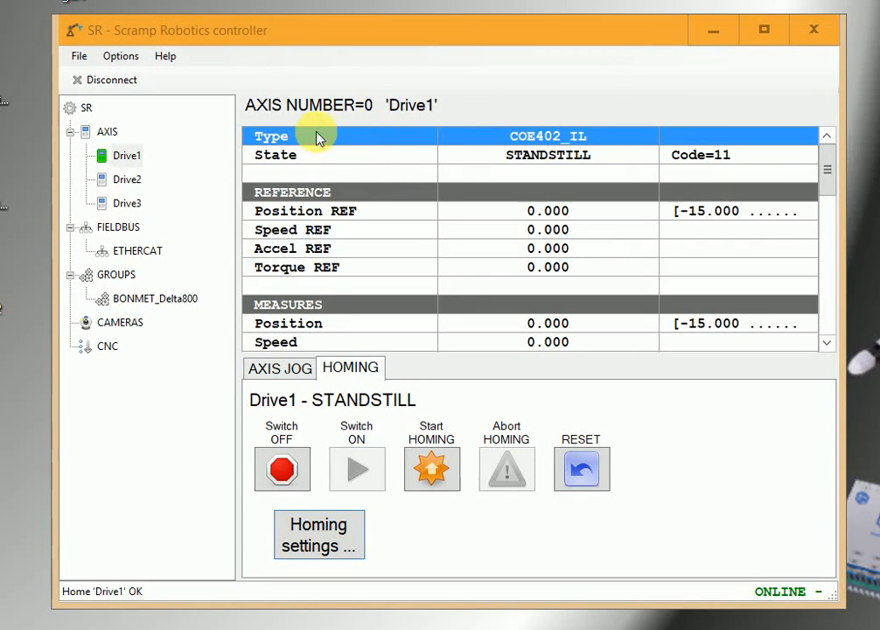
{"action": "mouse_move", "coordinate": [750, 218]}
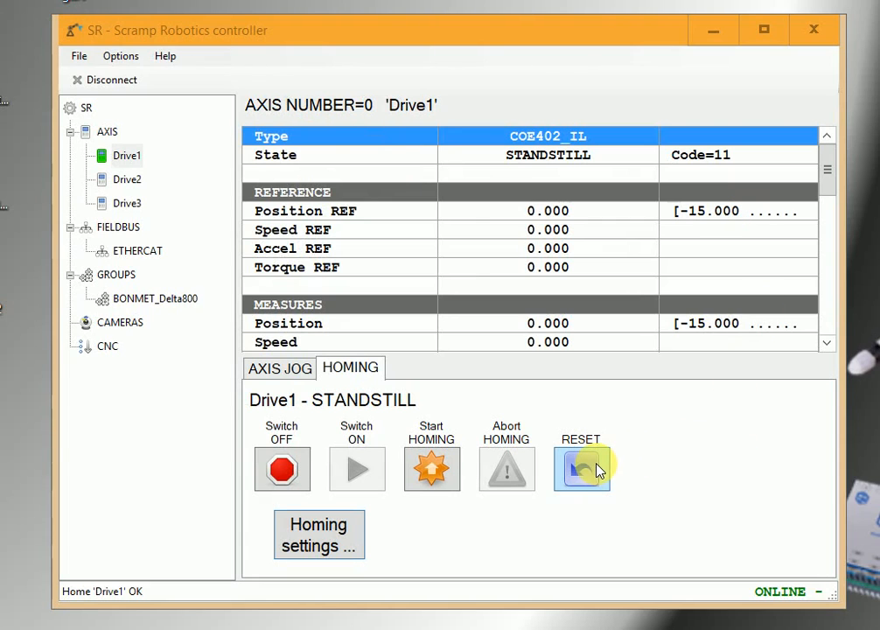
{"action": "mouse_move", "coordinate": [551, 411]}
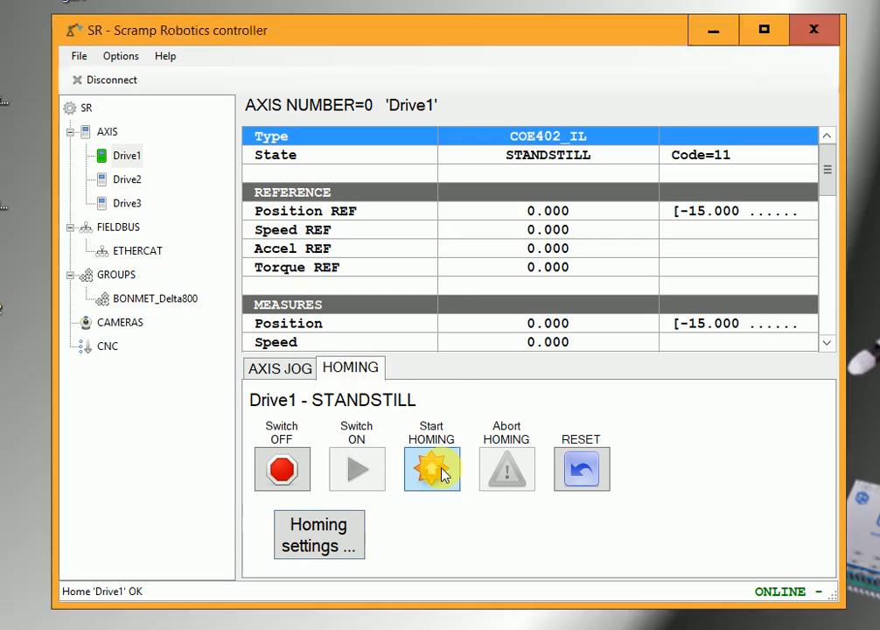
Home Drive1 with home position 0.0 and acknowledge Homing COMPLETED
{"action": "left_click", "coordinate": [431, 469]}
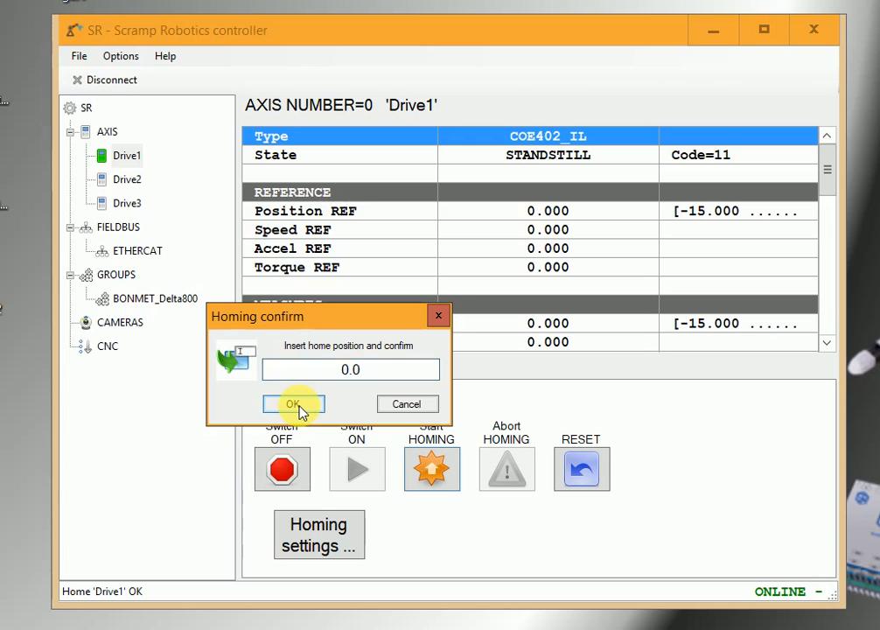
{"action": "left_click", "coordinate": [293, 403]}
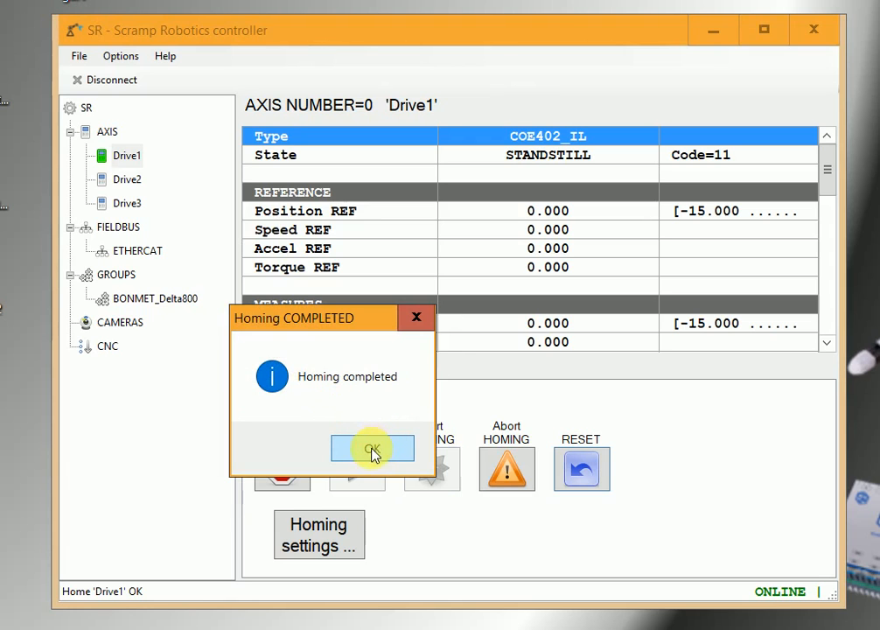
{"action": "left_click", "coordinate": [372, 448]}
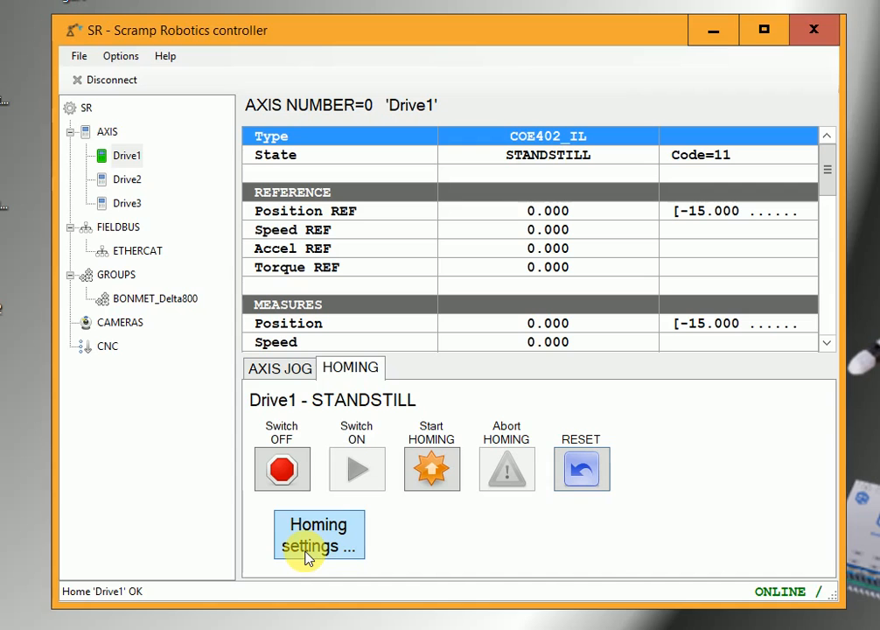
Change Drive1's homing method from 35 to 10 in AXIS Home Params and save
{"action": "left_click", "coordinate": [318, 534]}
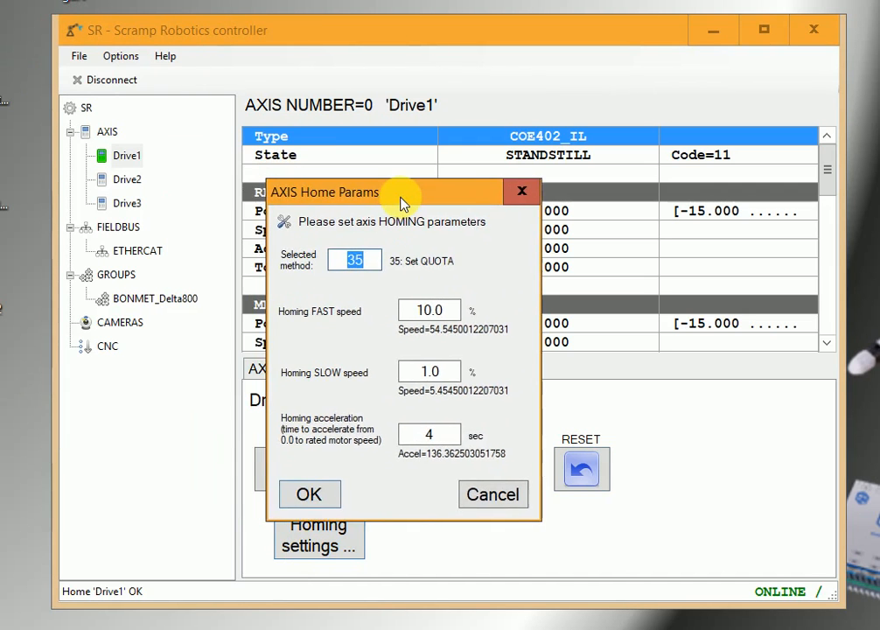
{"action": "left_click_drag", "start_coordinate": [399, 191], "coordinate": [388, 201]}
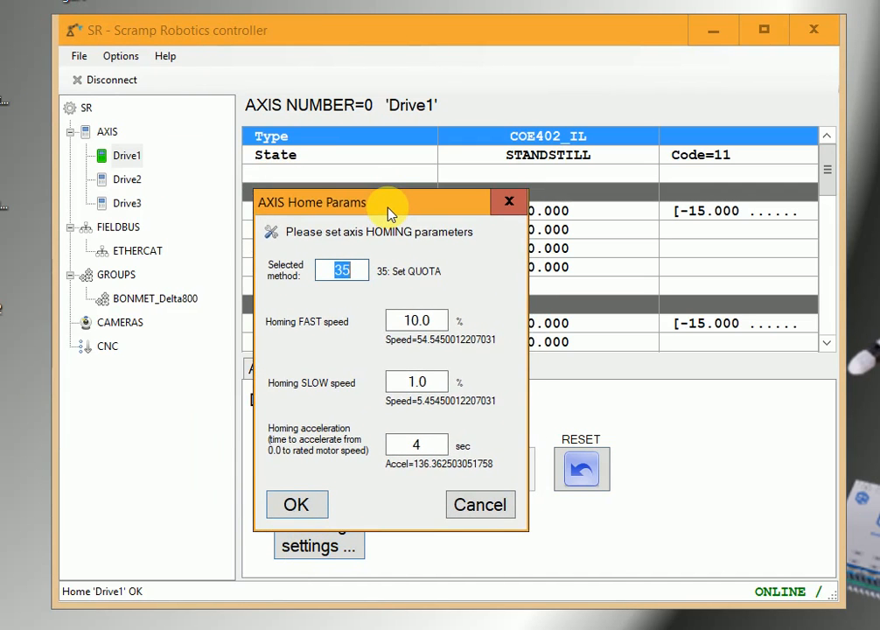
{"action": "mouse_move", "coordinate": [365, 407]}
{"action": "type", "text": "10"}
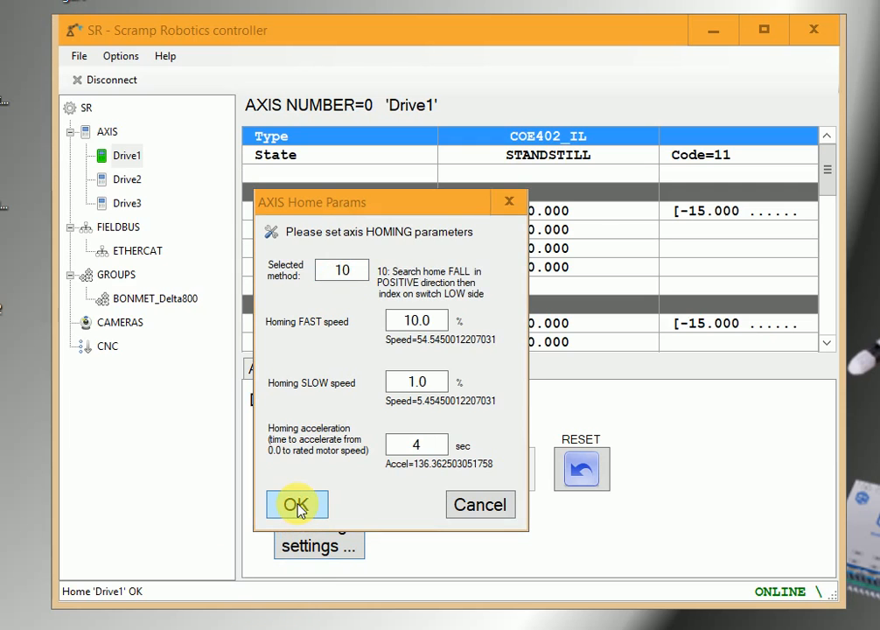
{"action": "left_click", "coordinate": [297, 504]}
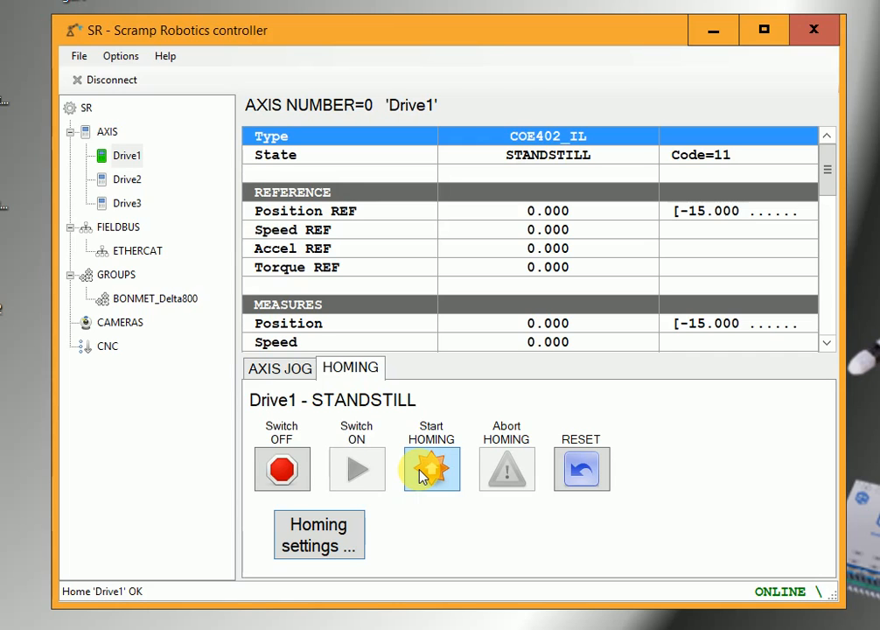
{"action": "mouse_move", "coordinate": [432, 469]}
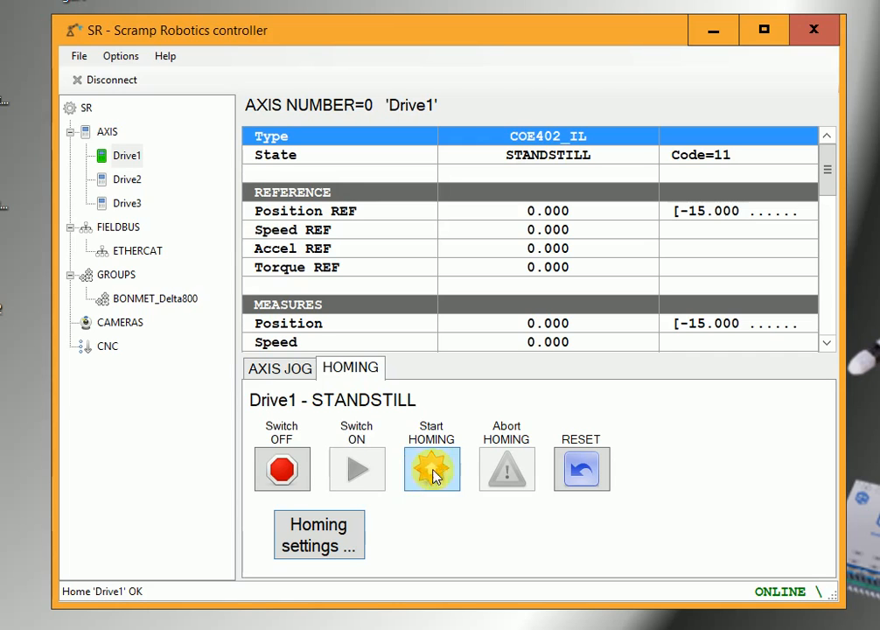
{"action": "mouse_move", "coordinate": [398, 520]}
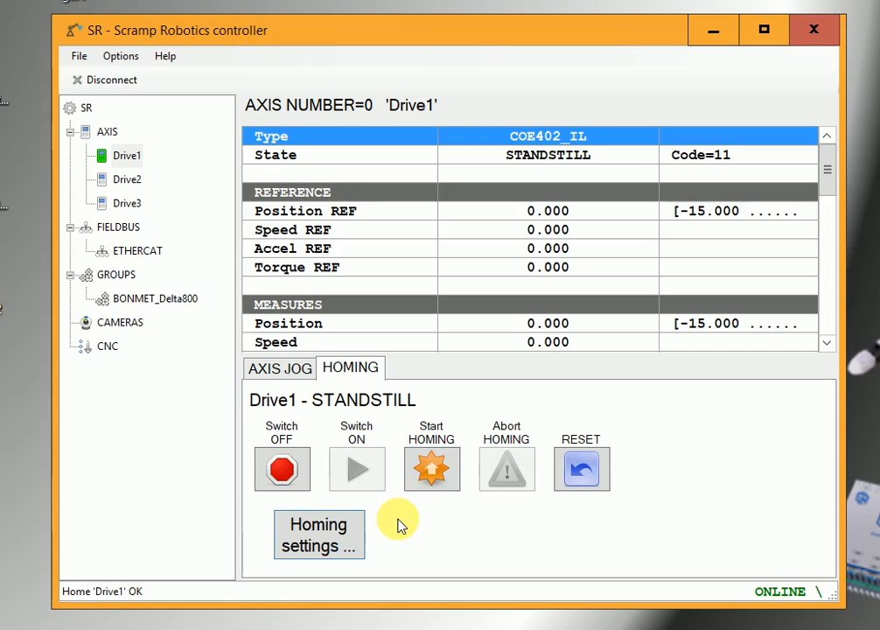